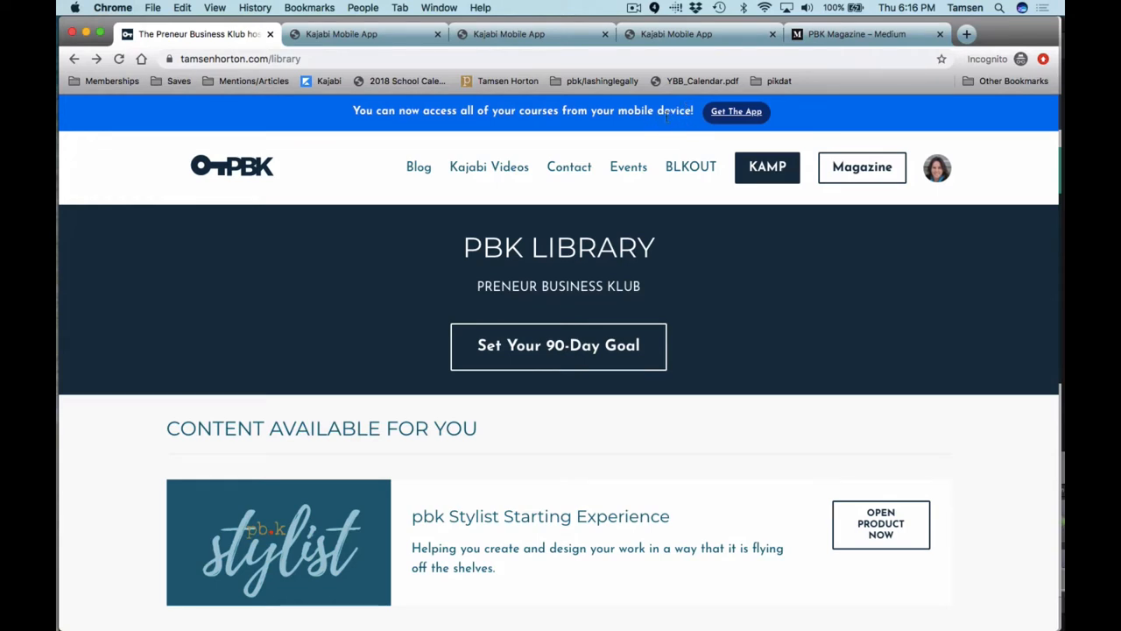
pyautogui.moveTo(669, 122)
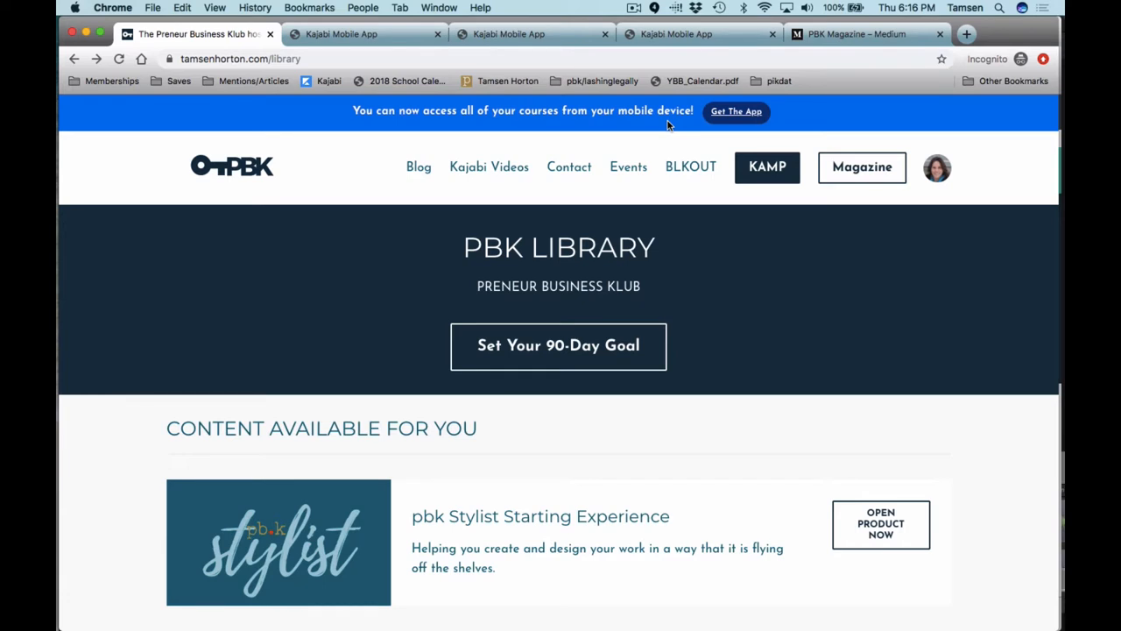
# Open the Kajabi Mobile App page from the library's 'Get The App' banner.
pyautogui.click(736, 111)
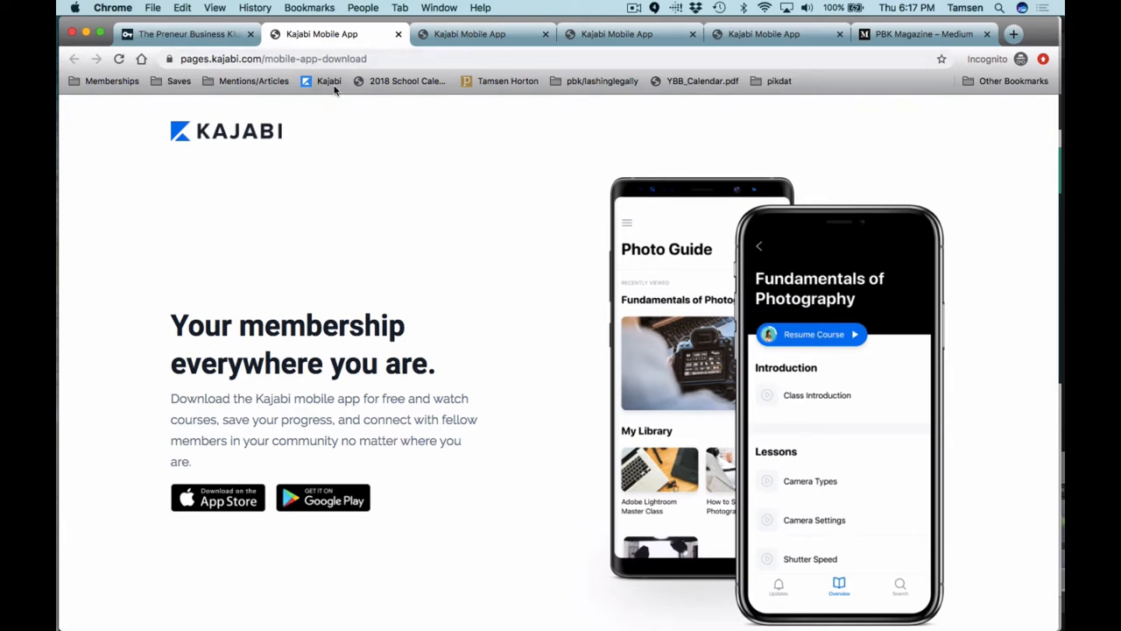
# Switch to the mykajabi.com library preview window.
pyautogui.click(184, 33)
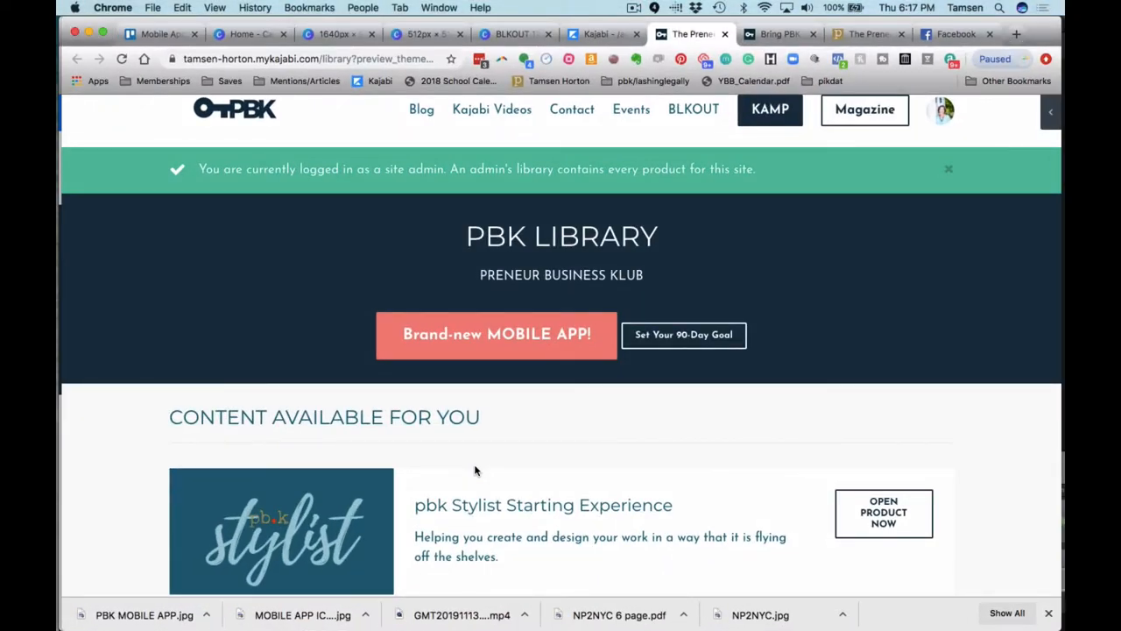
# Open the /mobile-app landing page via the hero's 'Brand-new MOBILE APP!' button.
pyautogui.scroll(3)
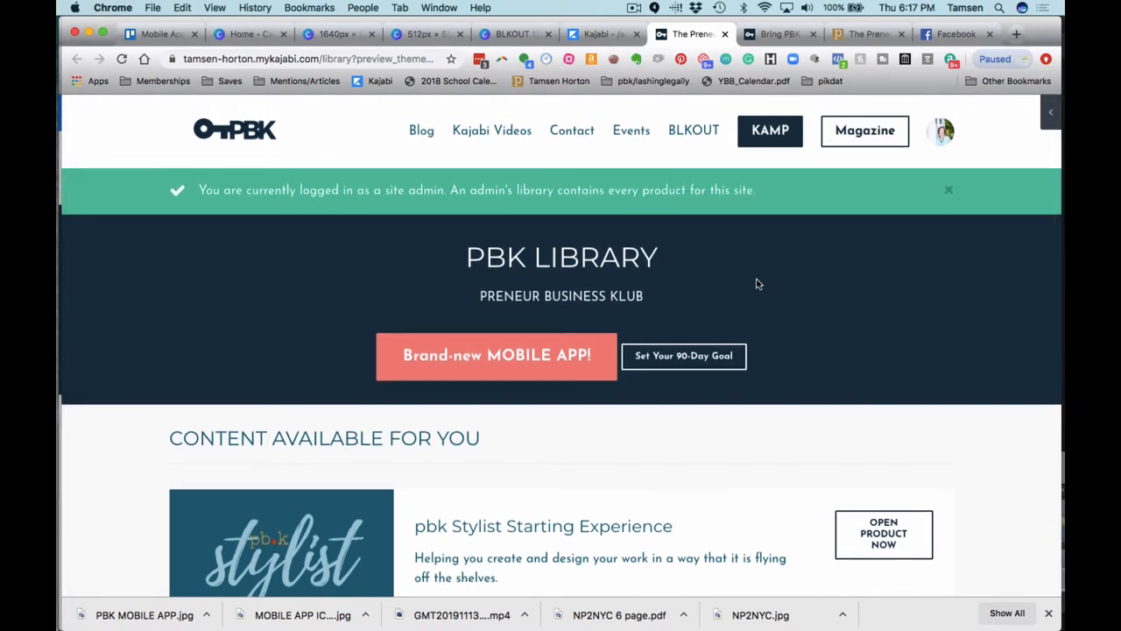
pyautogui.moveTo(736, 287)
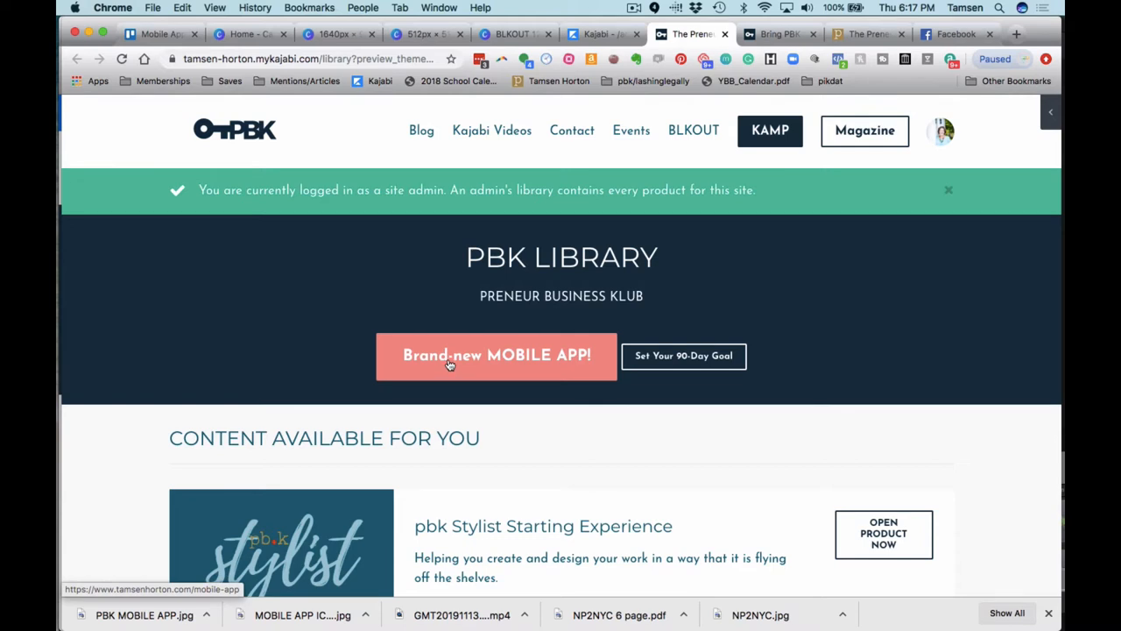
pyautogui.moveTo(487, 354)
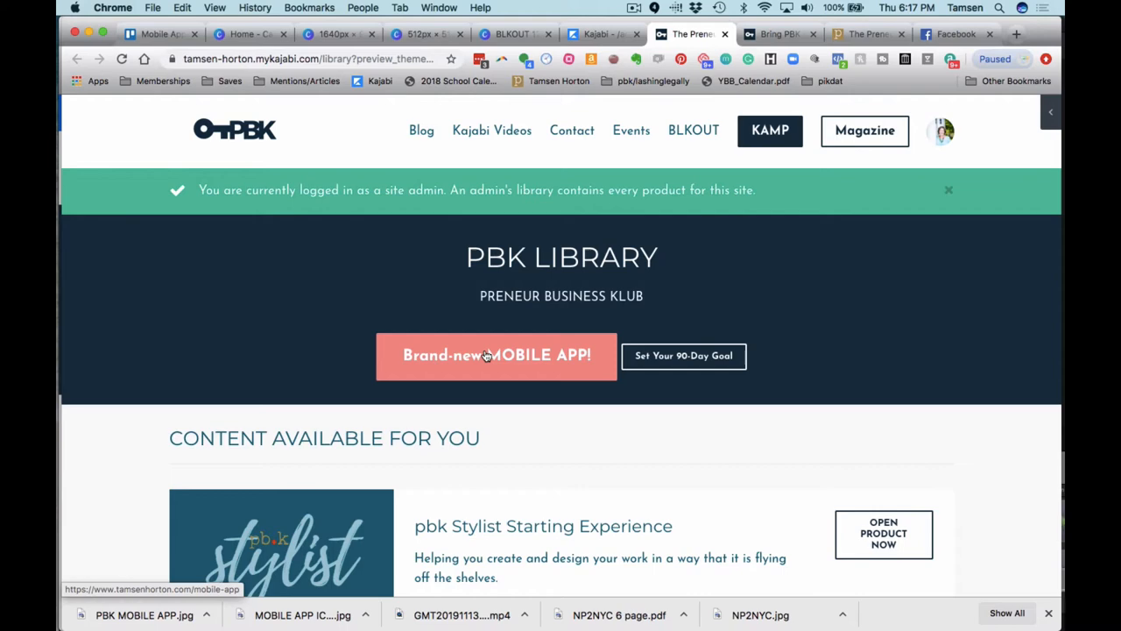
pyautogui.click(497, 356)
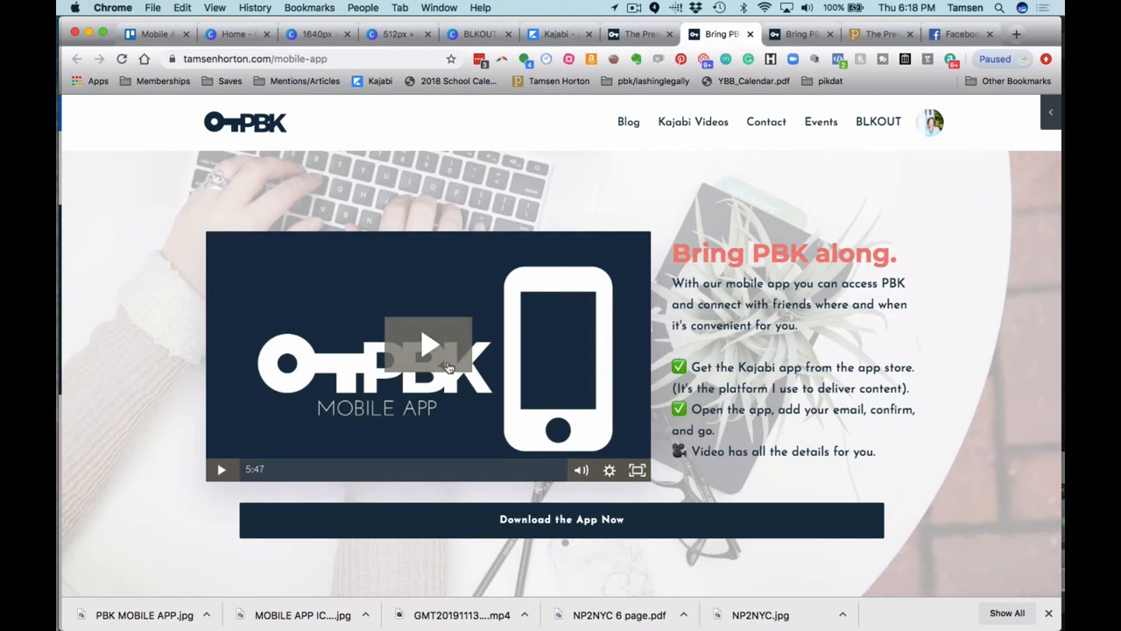
# Play the app walkthrough video, then open pages.kajabi.com/mobile-app-download via 'Download the App Now'.
pyautogui.click(427, 343)
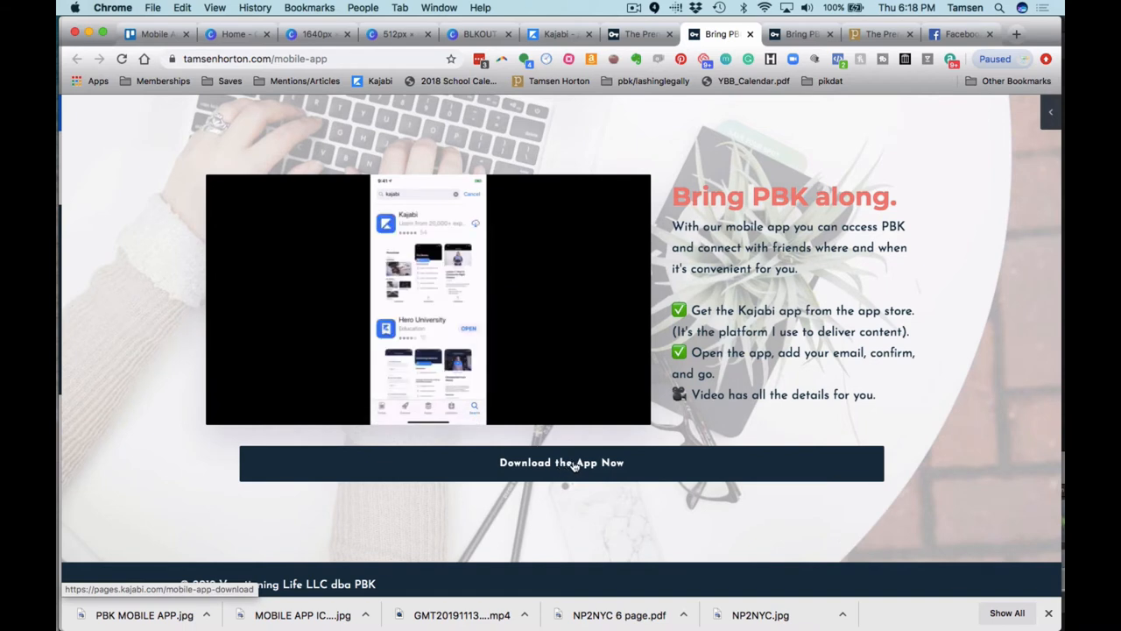
pyautogui.click(562, 462)
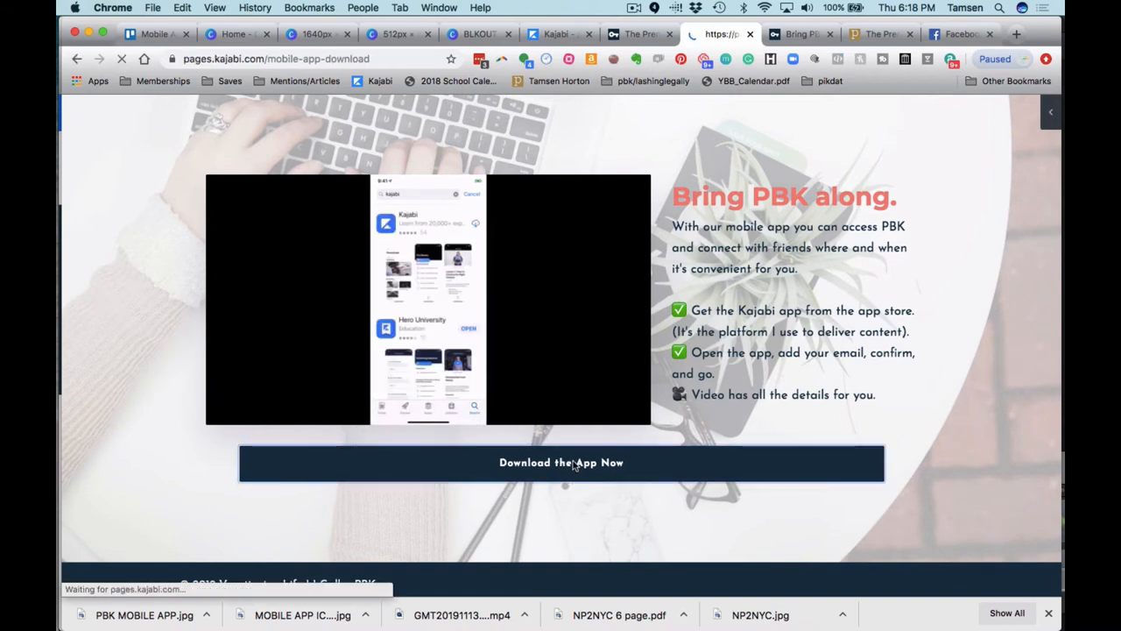
pyautogui.click(561, 462)
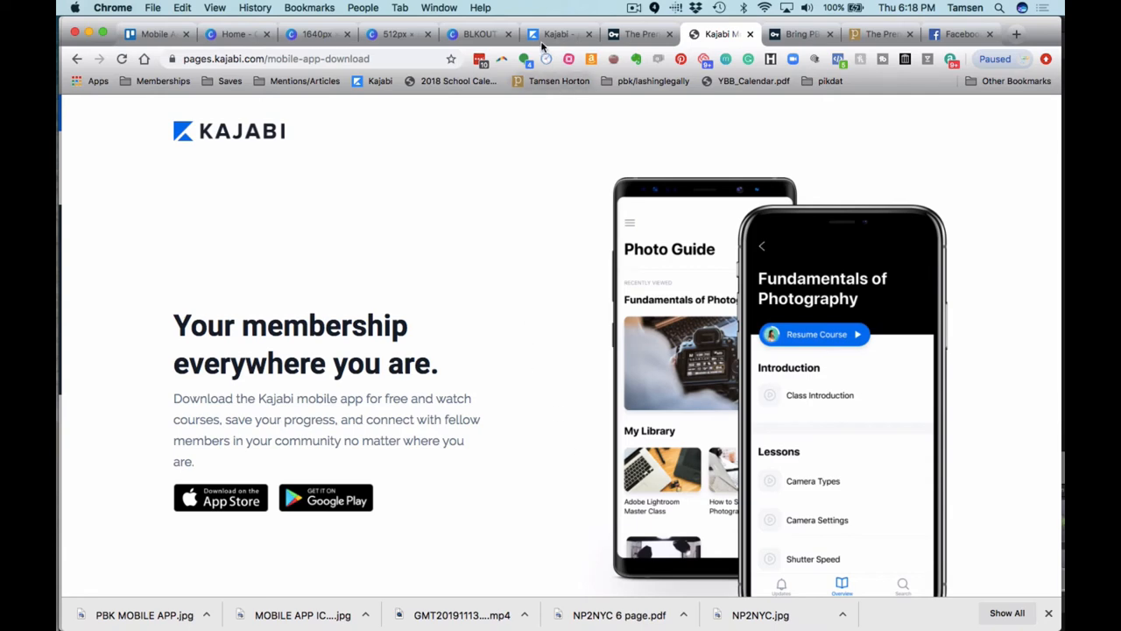
# Switch to the Kajabi admin tab showing the library theme editor's hero settings.
pyautogui.click(556, 34)
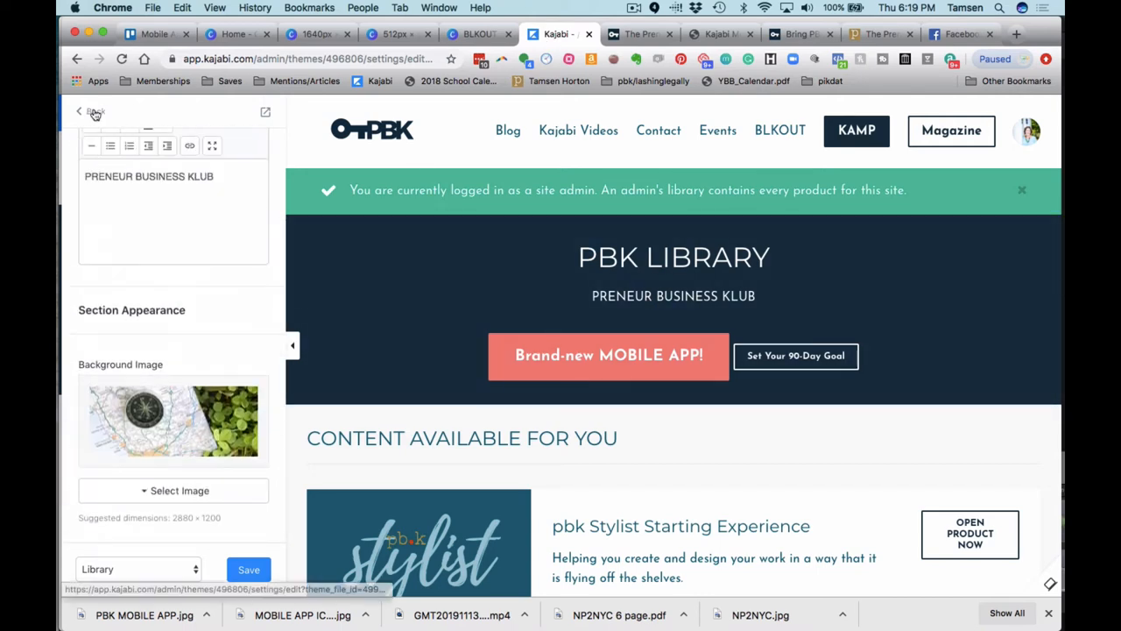
# Add a third call-to-action block to the Hero section settings.
pyautogui.click(79, 111)
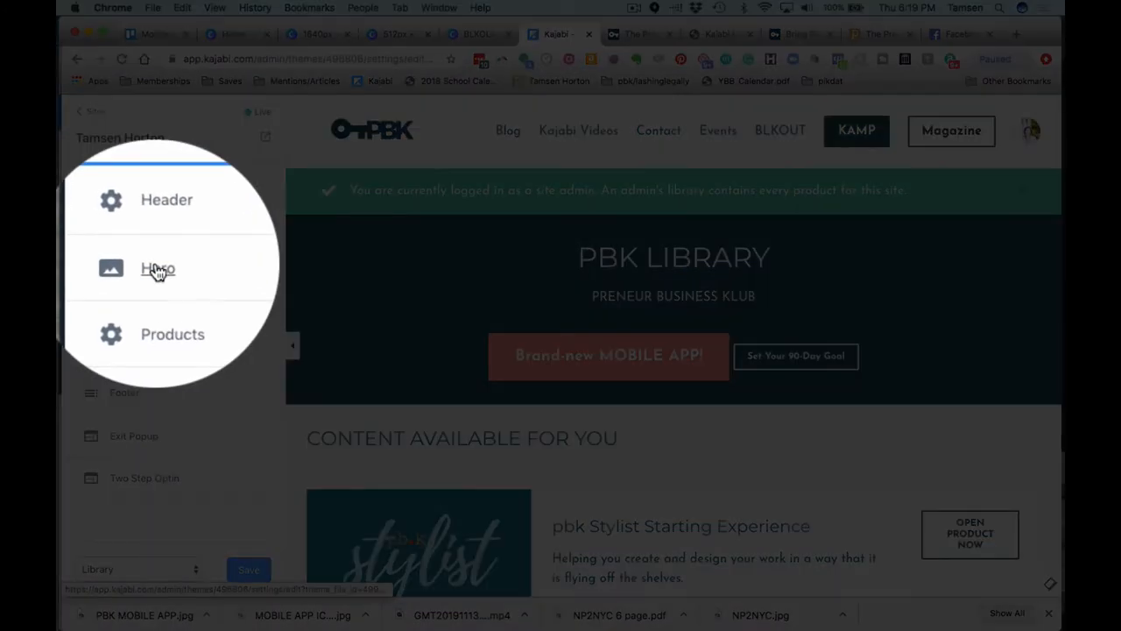
pyautogui.click(158, 269)
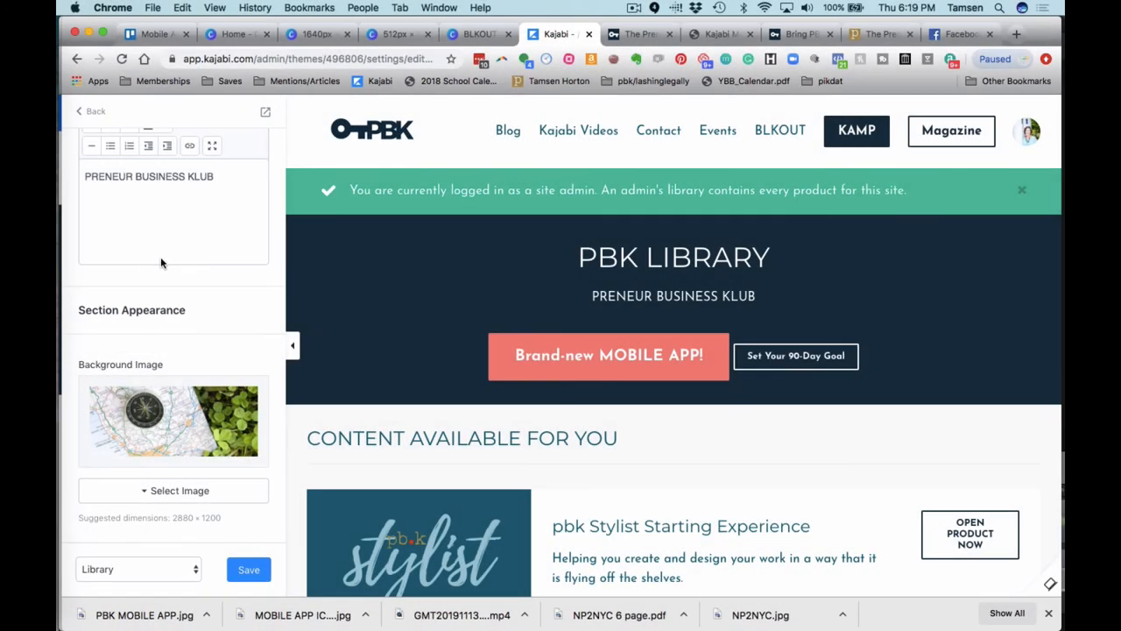
pyautogui.scroll(-3)
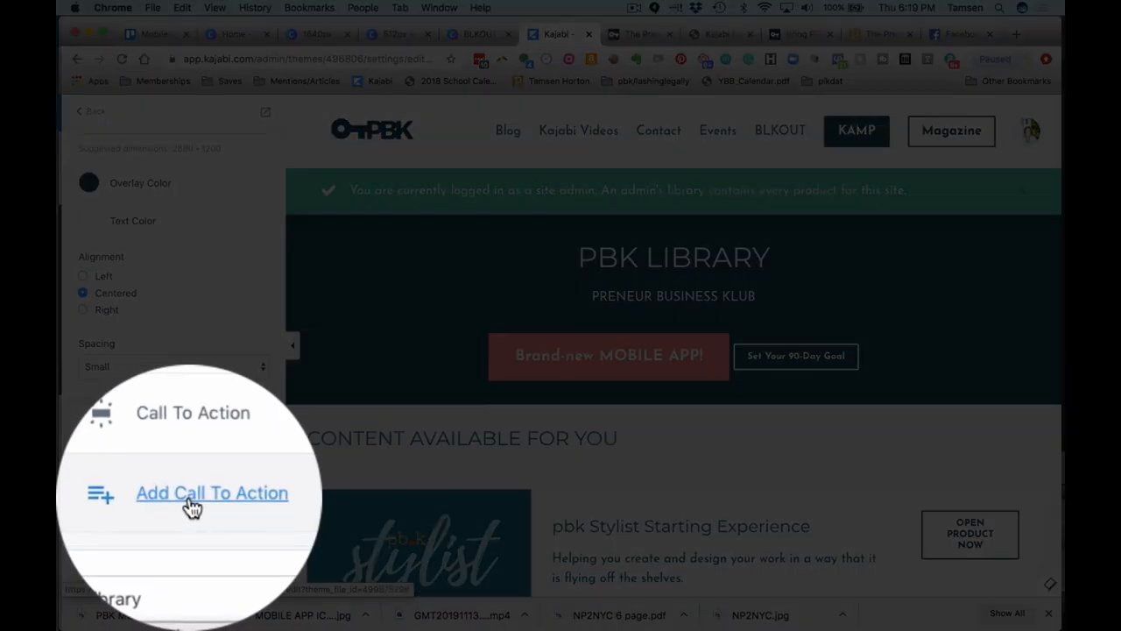
pyautogui.click(211, 493)
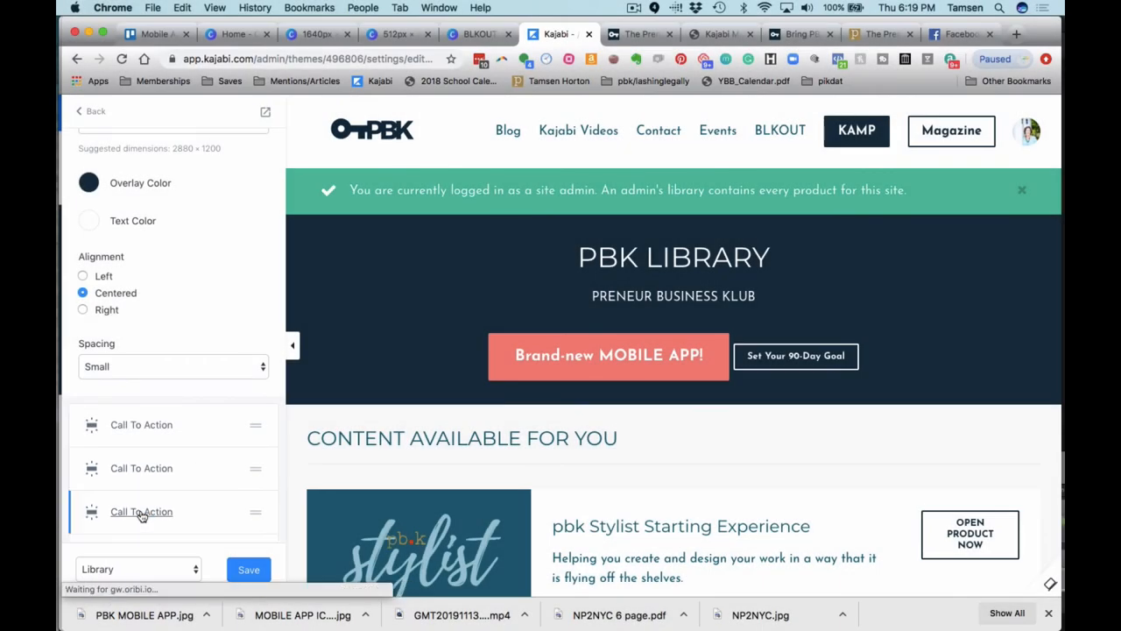
# Point the new hero CTA to the Mobile App landing page in a new window, then view the preview.
pyautogui.click(141, 511)
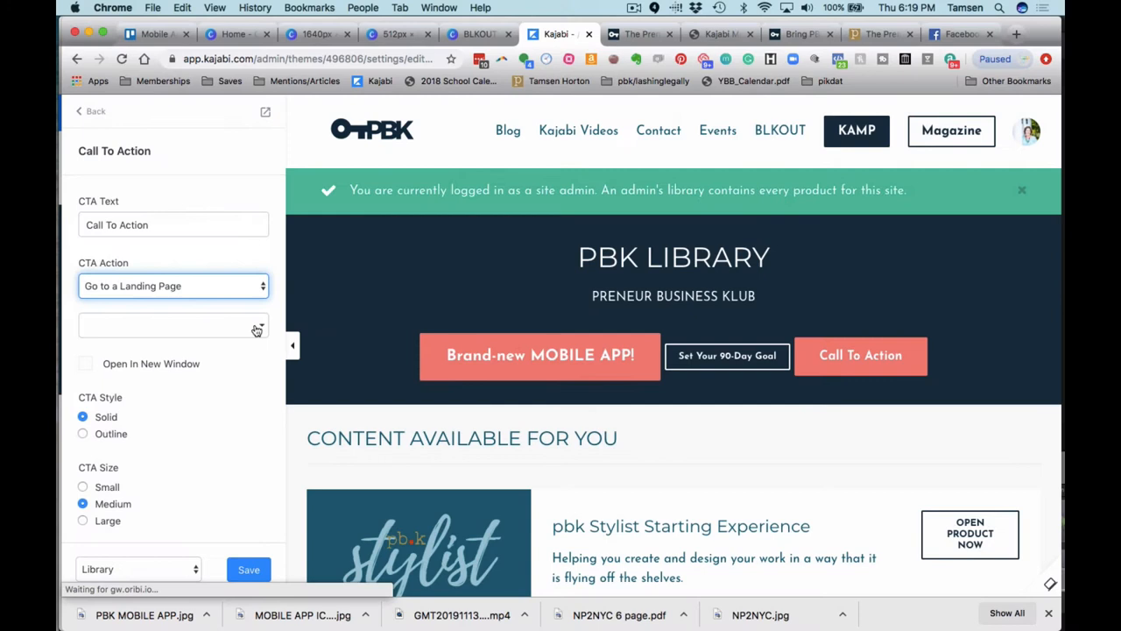
pyautogui.write('m')
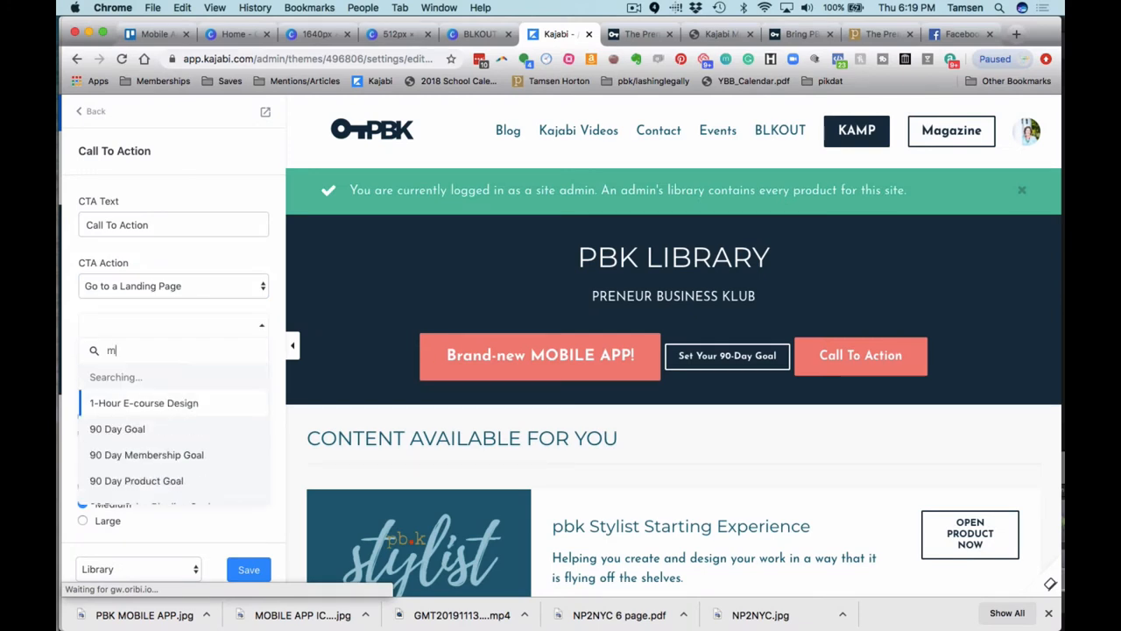
pyautogui.write('obile')
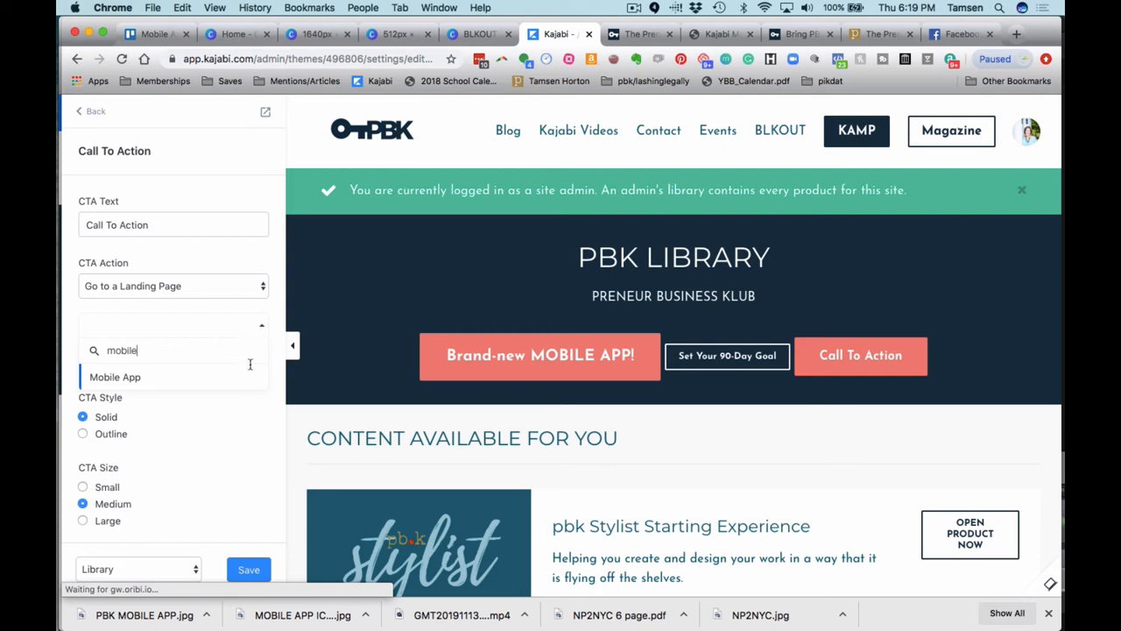
pyautogui.click(114, 377)
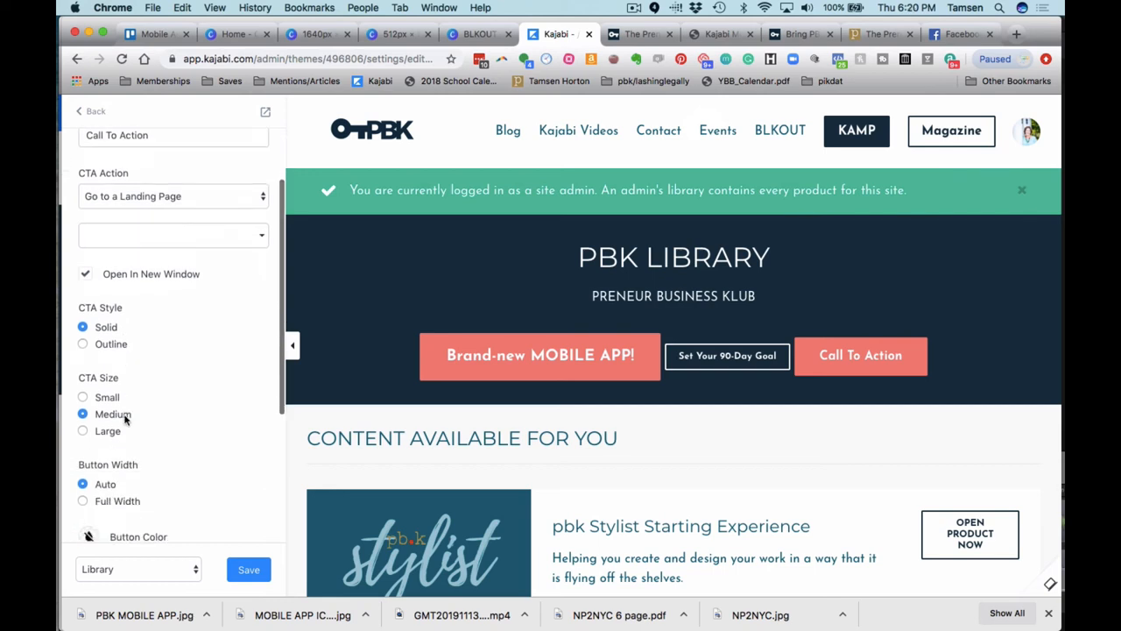
pyautogui.scroll(-3)
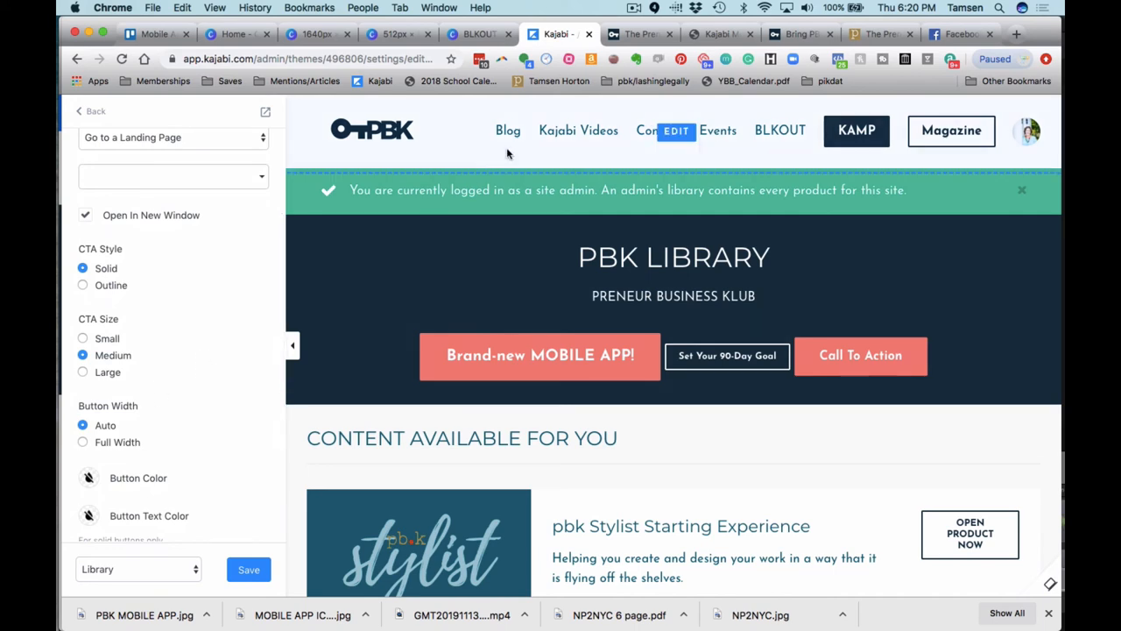
pyautogui.click(640, 33)
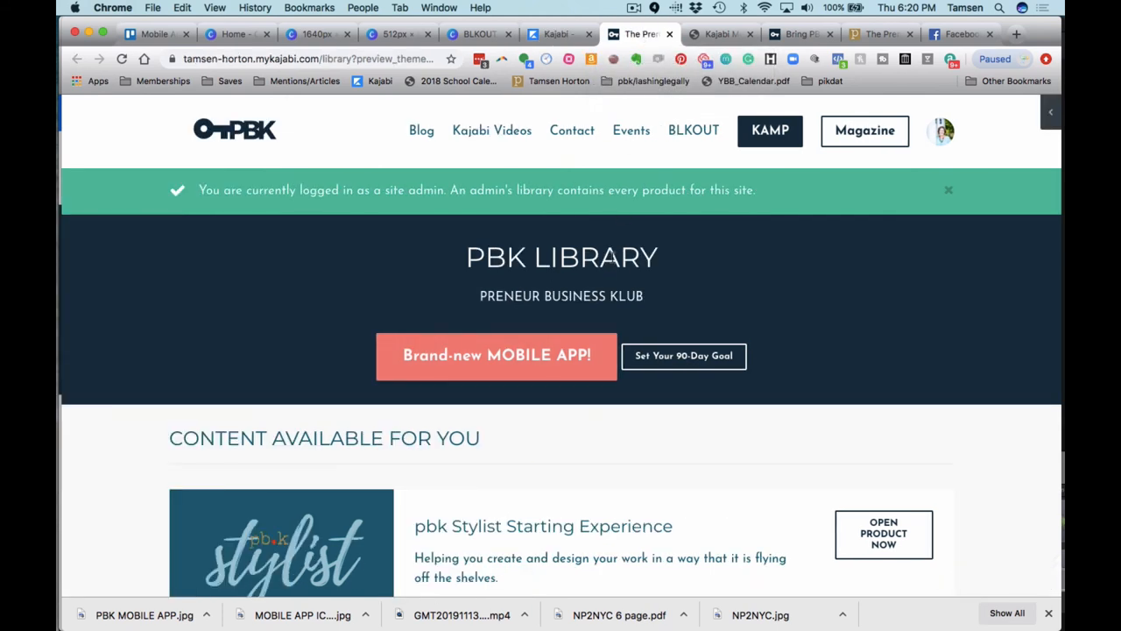